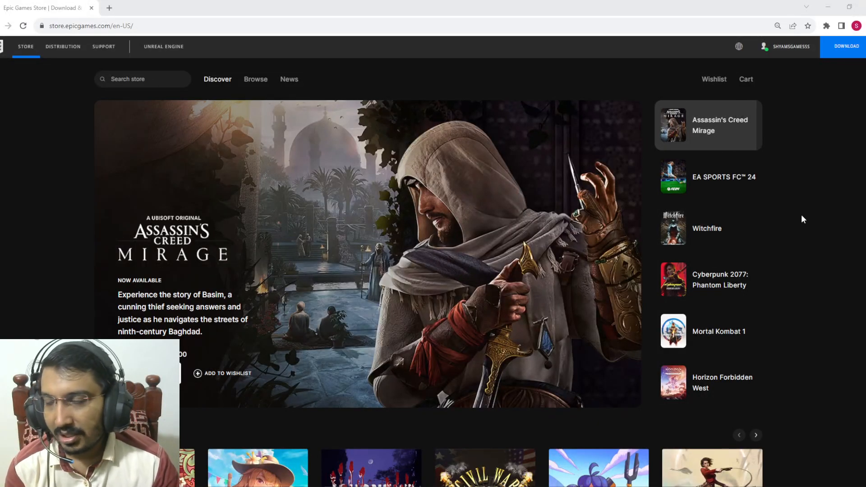
Scroll the store home page down to the Free Games row showing Godlike Burger
scroll(down, 3)
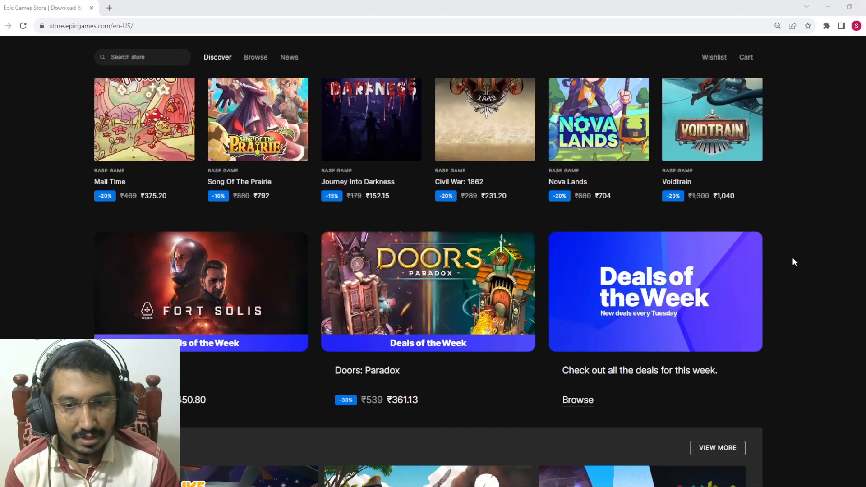
scroll(down, 3)
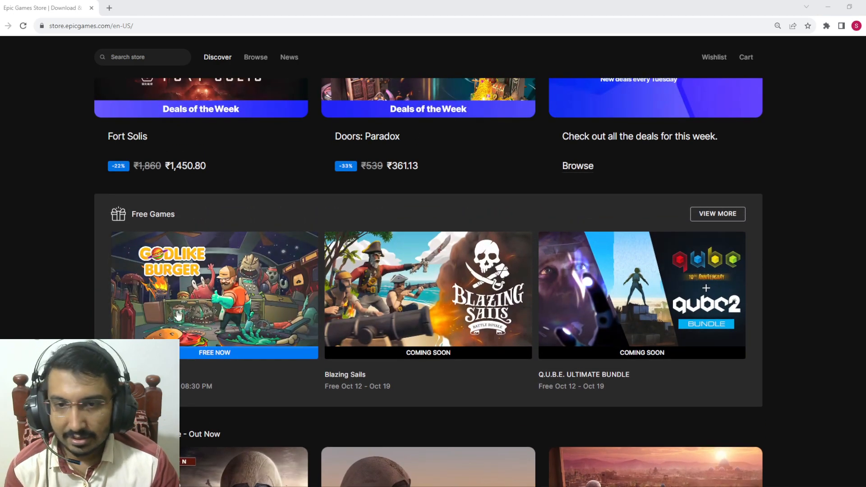
View the Godlike Burger page, browse a screenshot and scroll to its description
click(214, 288)
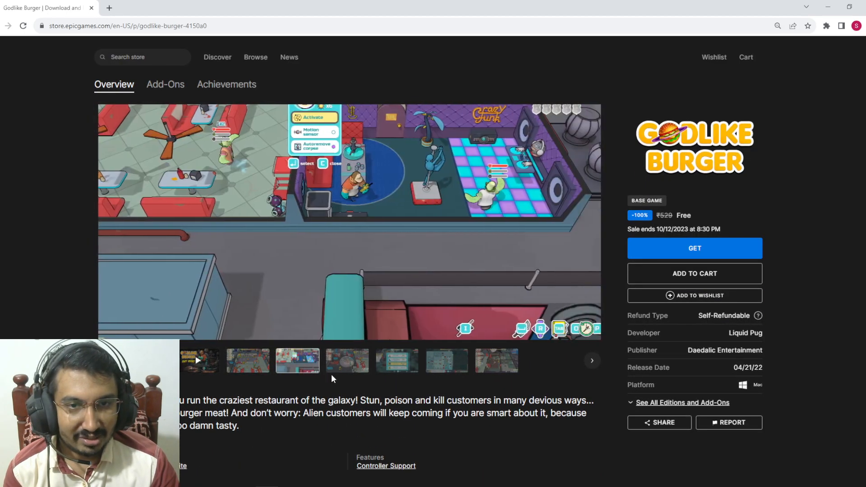
click(347, 360)
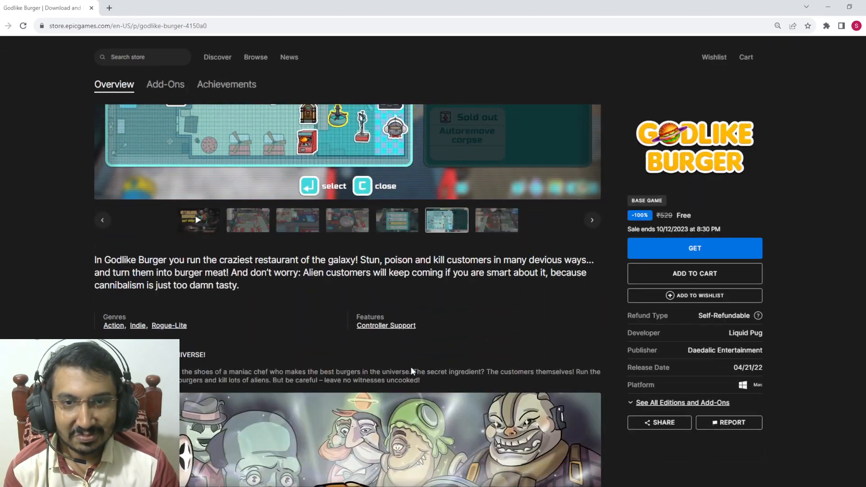
scroll(down, 3)
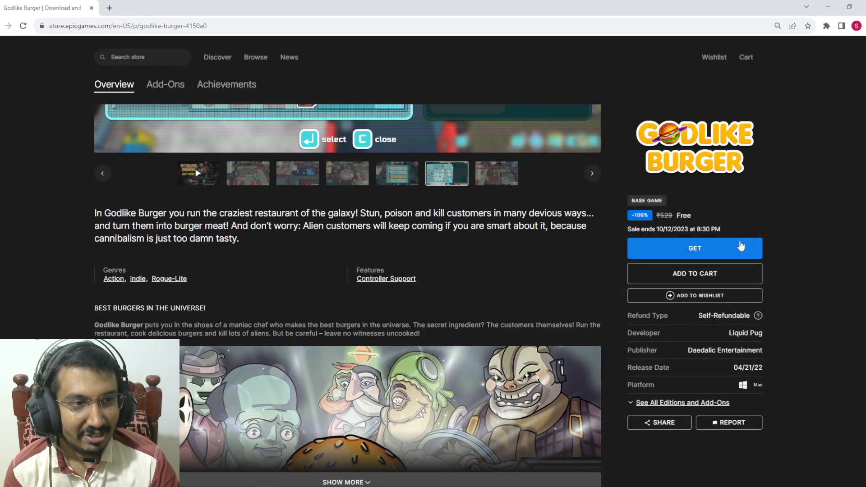
Place the free Godlike Burger order with creator tag LBGPLAYS entered
click(694, 248)
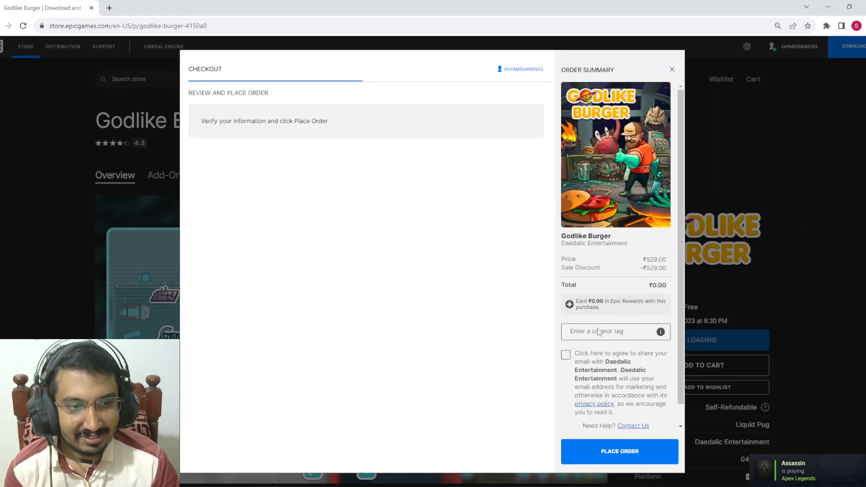
click(608, 332)
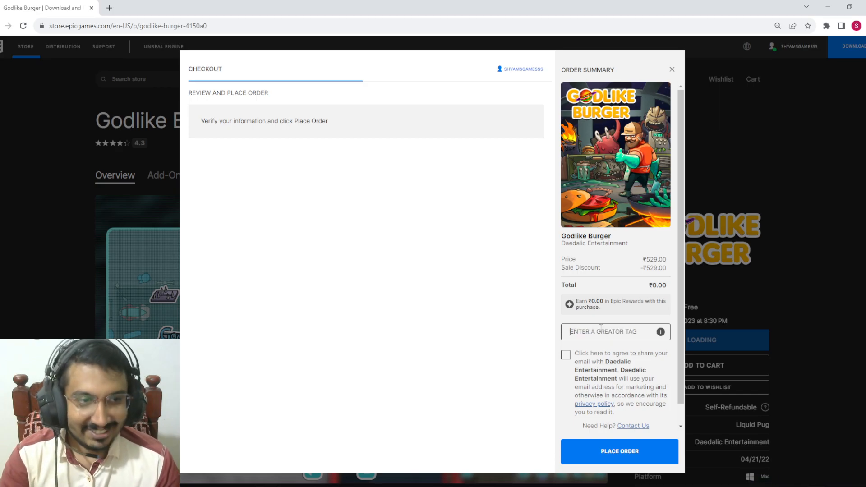
text(L)
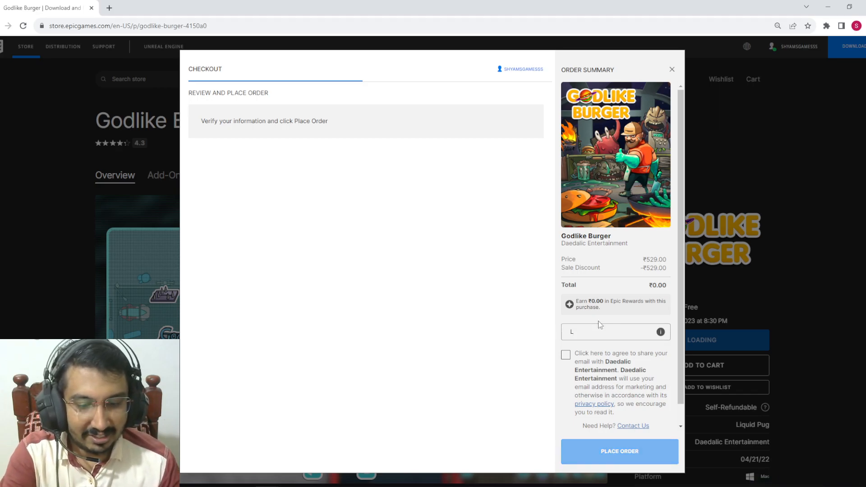
text(BGPLAYS)
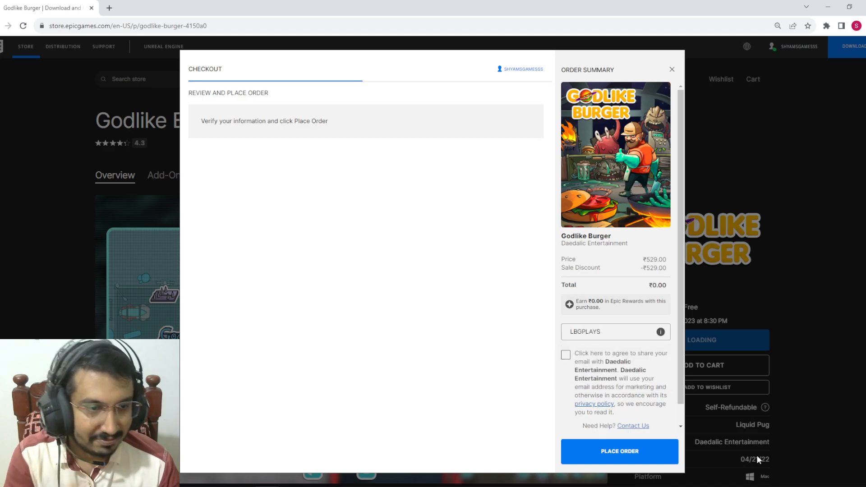
click(619, 451)
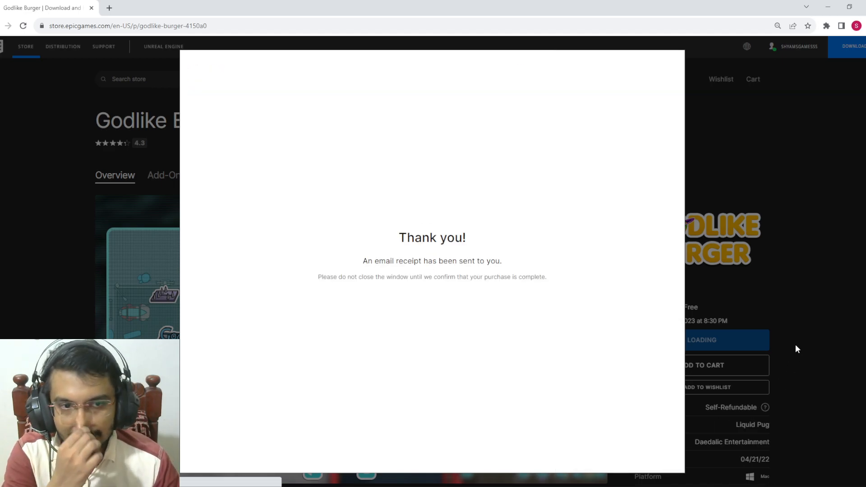
mouse_move(788, 201)
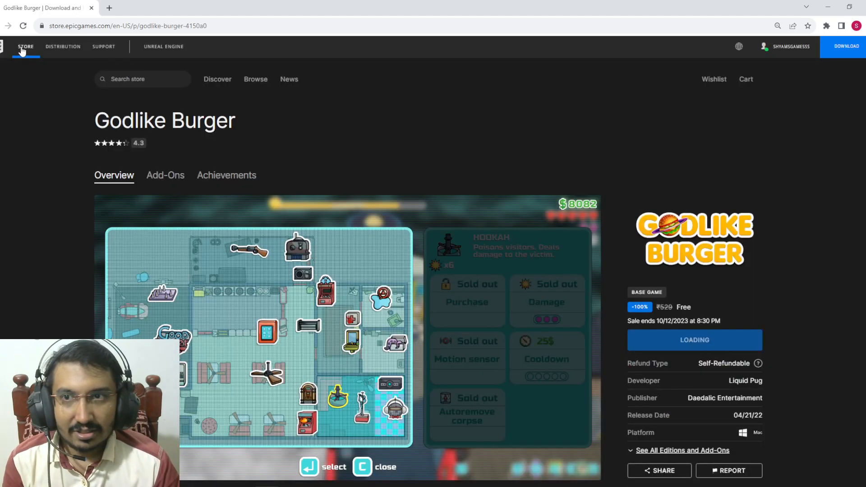
Return to the store home and view the Q.U.B.E. Ultimate Bundle's included games
click(25, 46)
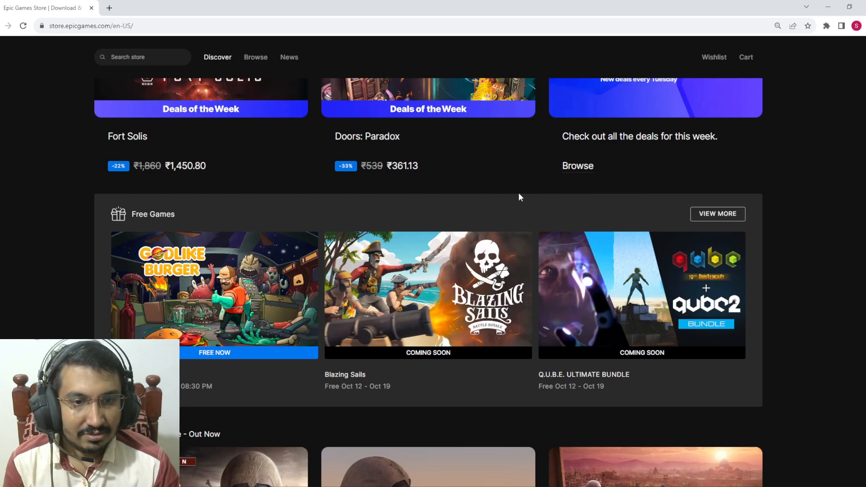
mouse_move(403, 276)
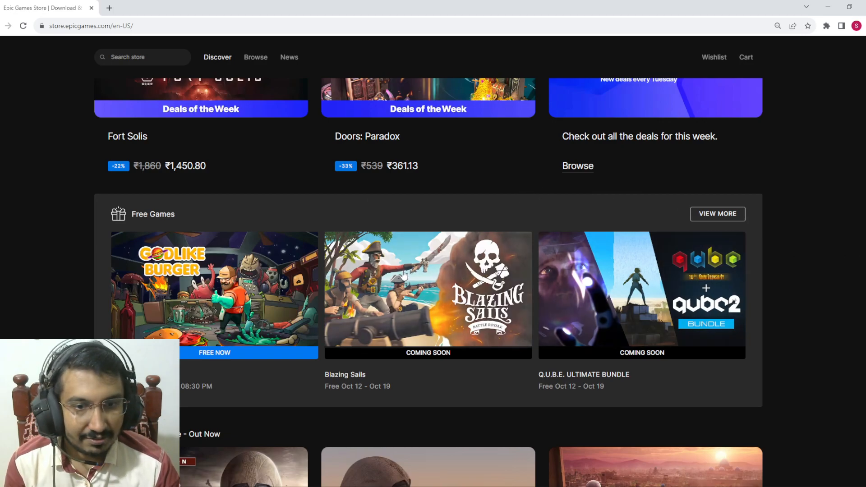
mouse_move(409, 284)
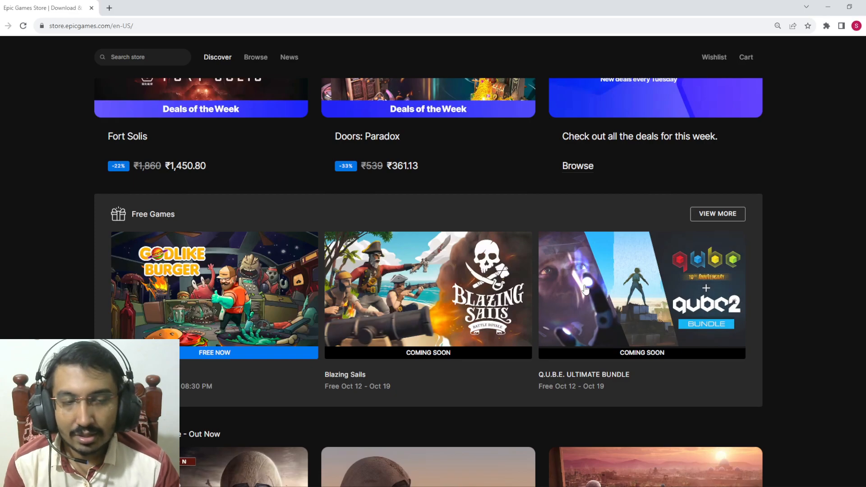
mouse_move(393, 279)
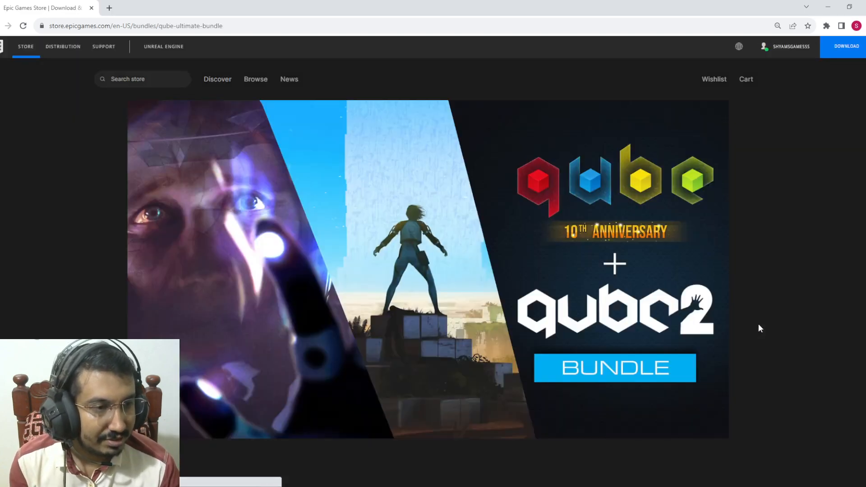
scroll(down, 3)
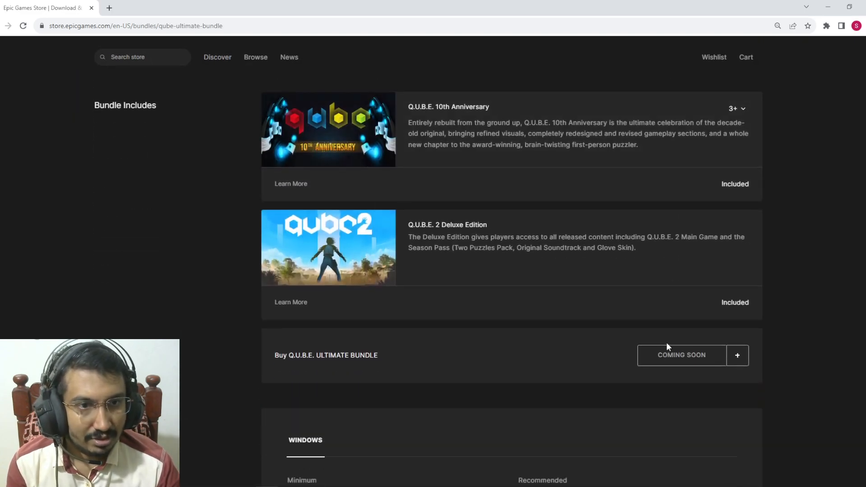